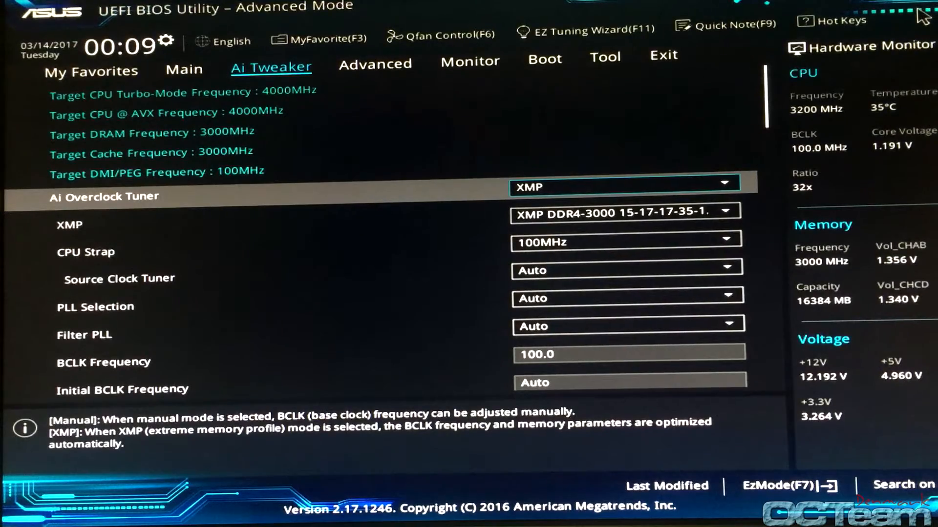
Scroll down the Ai Tweaker list to reach the DRAM Frequency setting
scroll(down, 3)
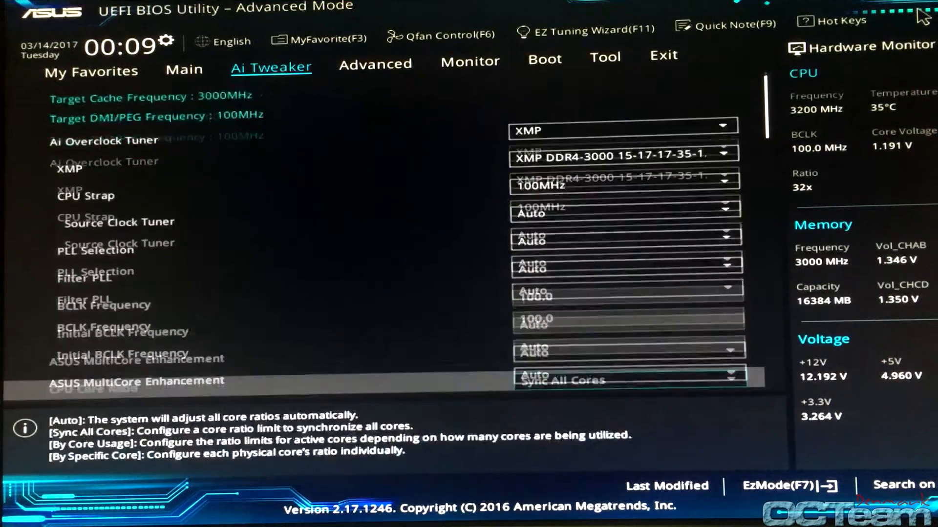
scroll(down, 3)
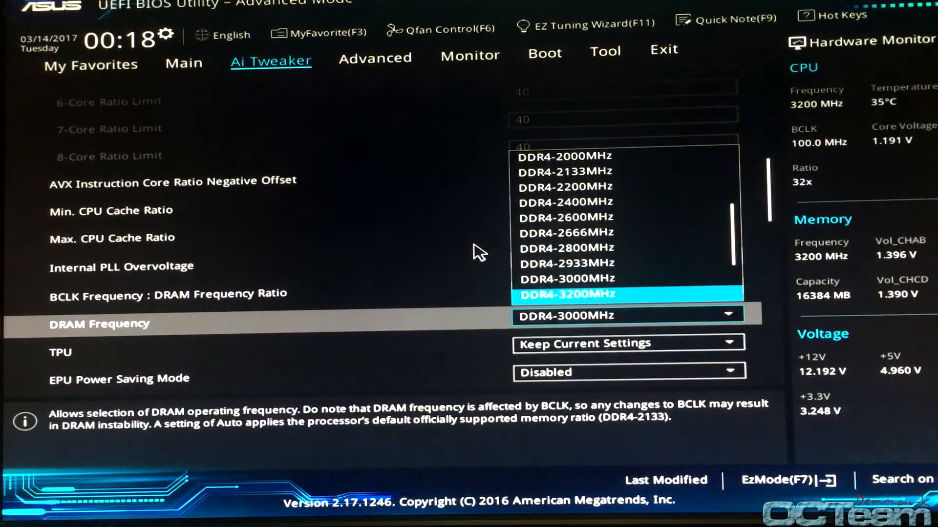
Choose DDR4-3200MHz as DRAM Frequency and enter DRAM Timing Control
click(565, 294)
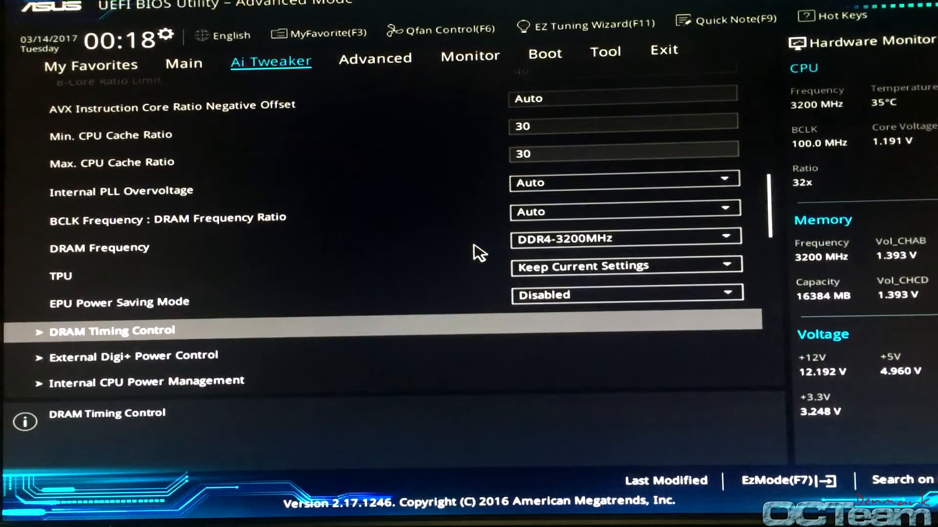
click(112, 331)
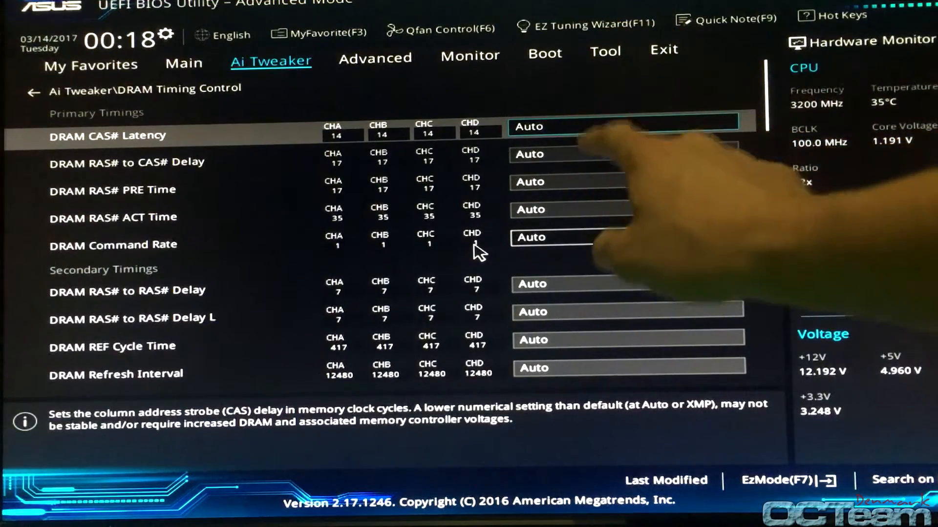
Edit the DRAM CAS# Latency value and return to the Ai Tweaker list
click(622, 237)
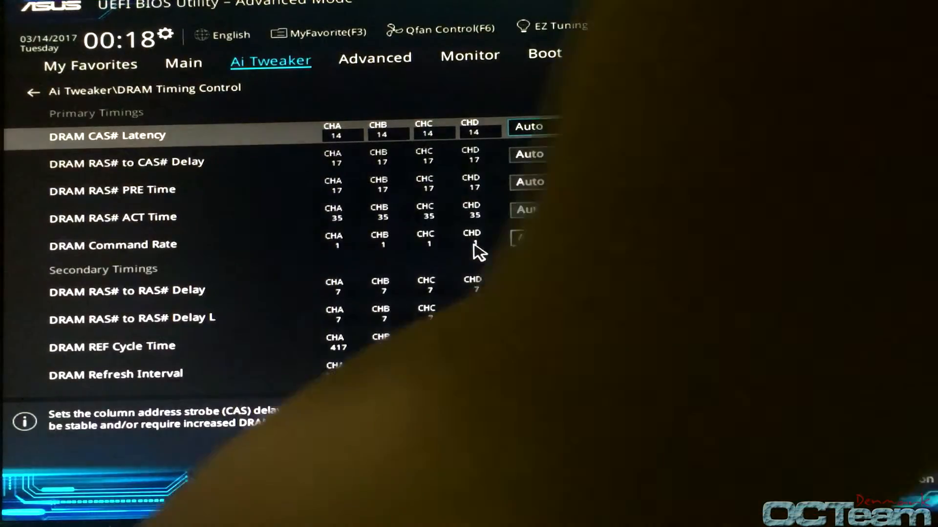
click(32, 92)
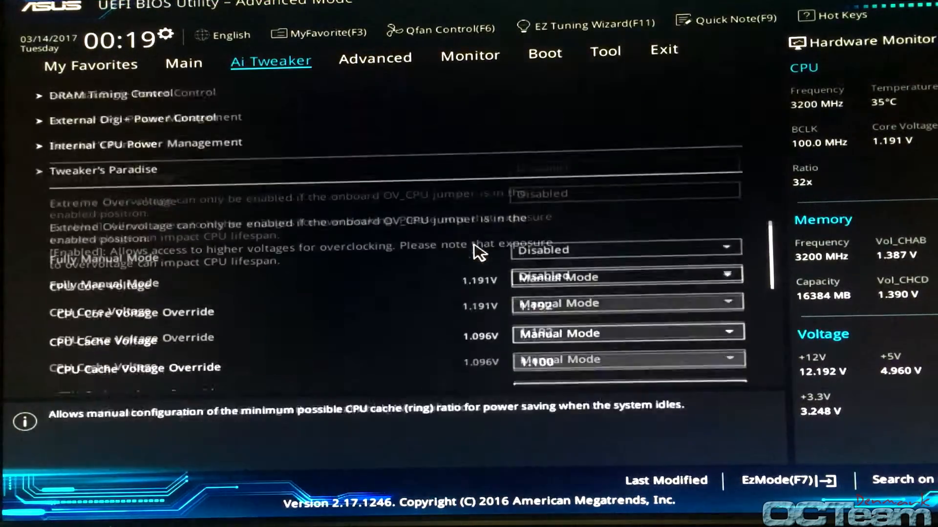
Raise DRAM Frequency to DDR4-3400MHz so Target DRAM Frequency reads 3400MHz
scroll(down, 3)
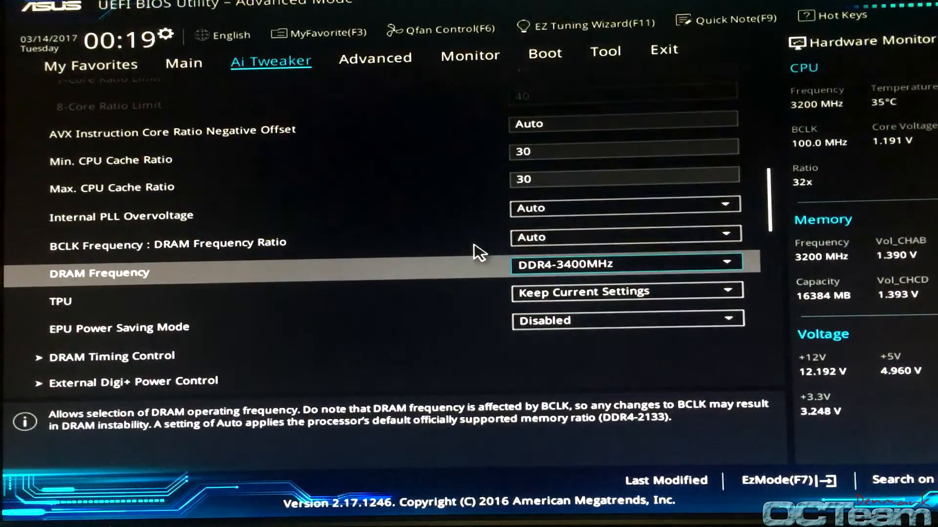
click(111, 356)
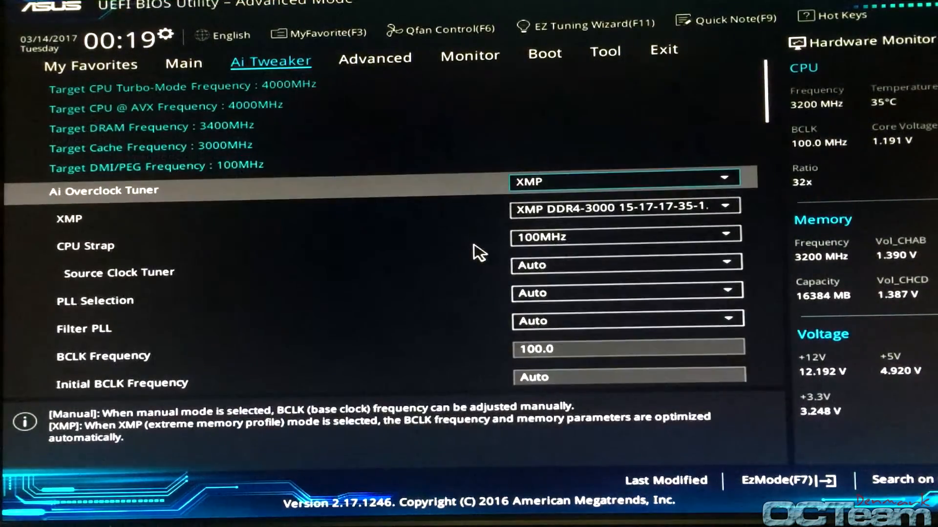
Save the BIOS changes with F10 and restart into Windows
key(f10)
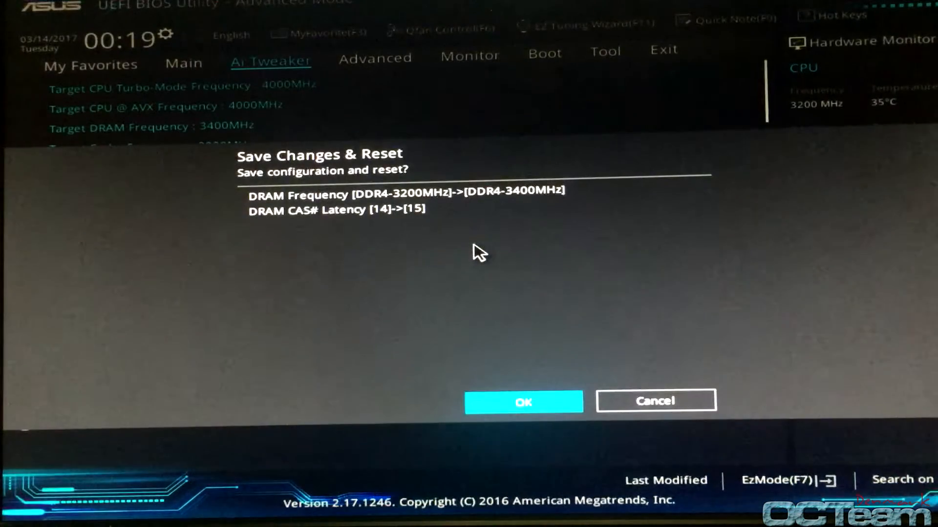
click(524, 402)
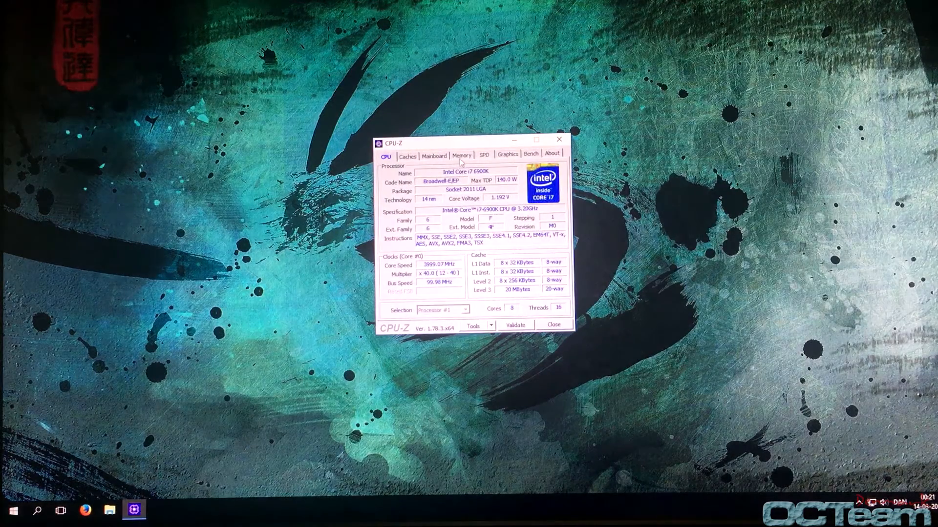
View CPU-Z's memory readout (about 1700 MHz, CL15) and bring up File Explorer
click(461, 154)
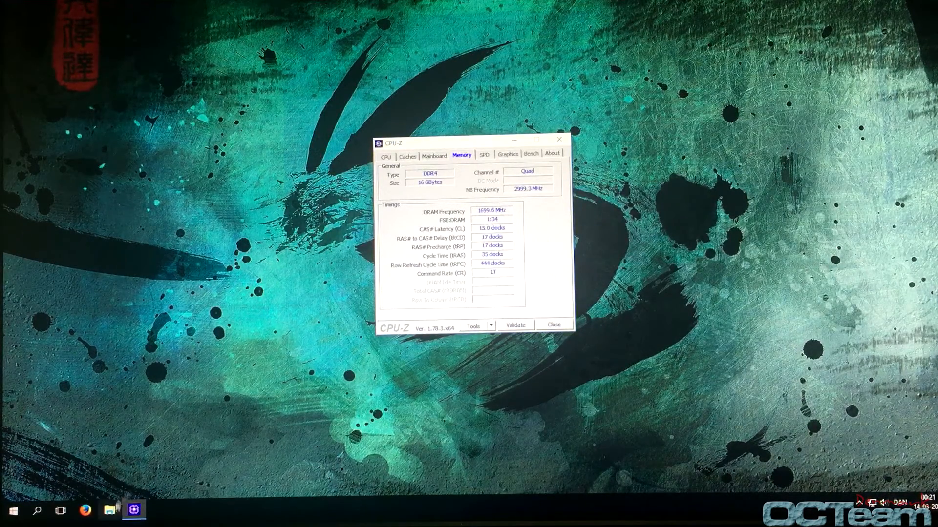
click(108, 511)
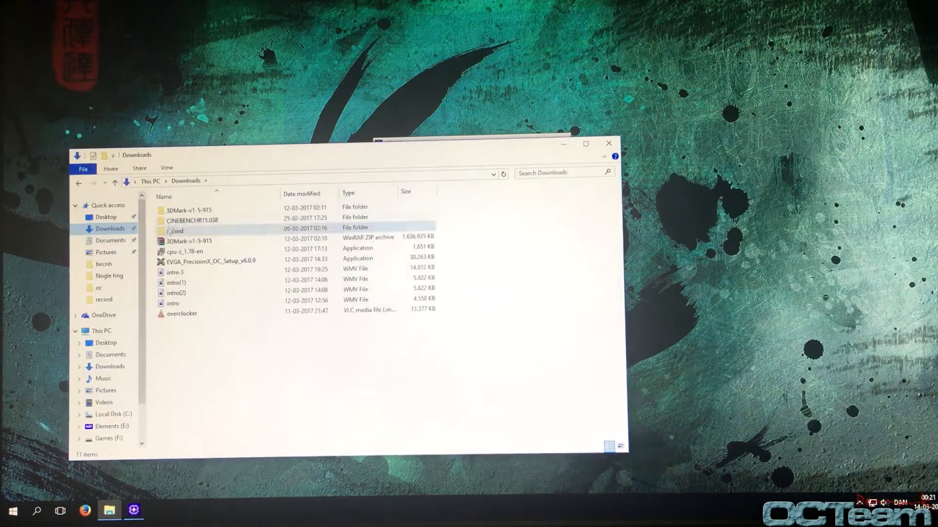
Launch Cinebench R15 64-bit from the CINEBENCHR15.038 folder and run the CPU test
double_click(192, 220)
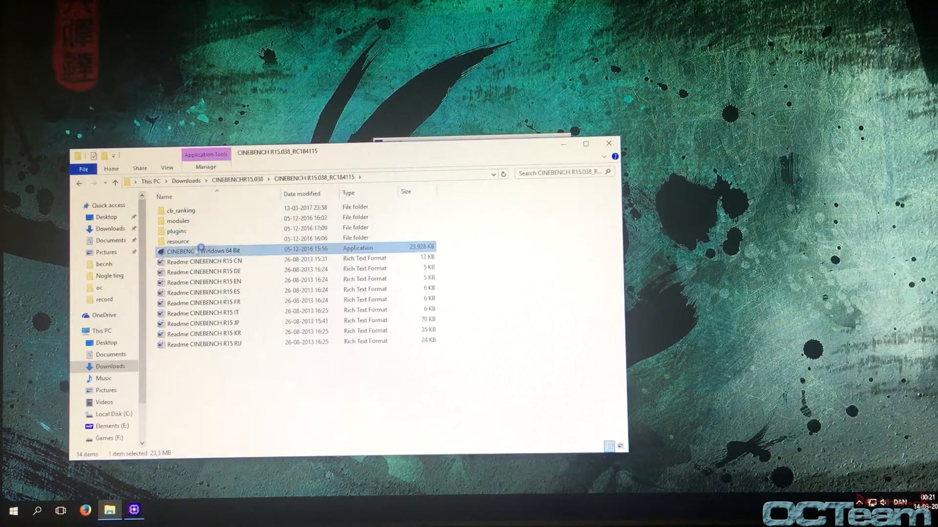
double_click(203, 251)
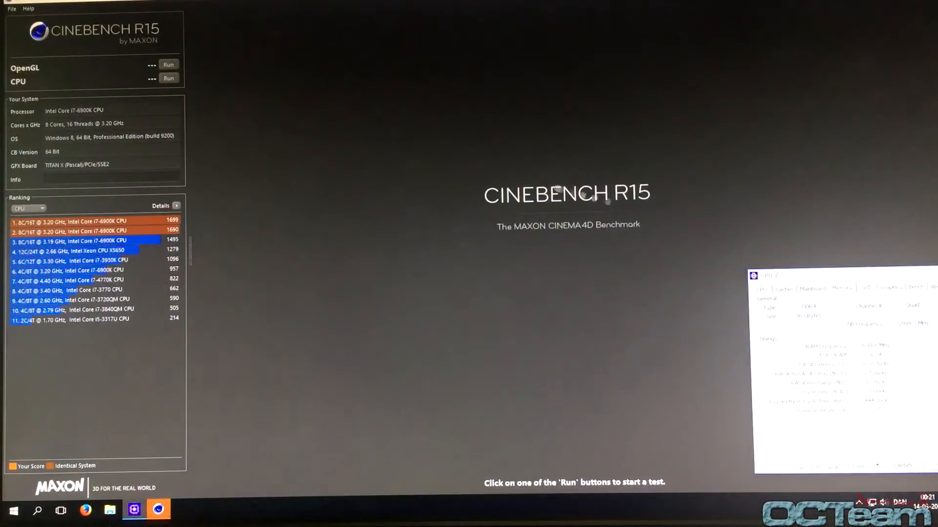
click(169, 78)
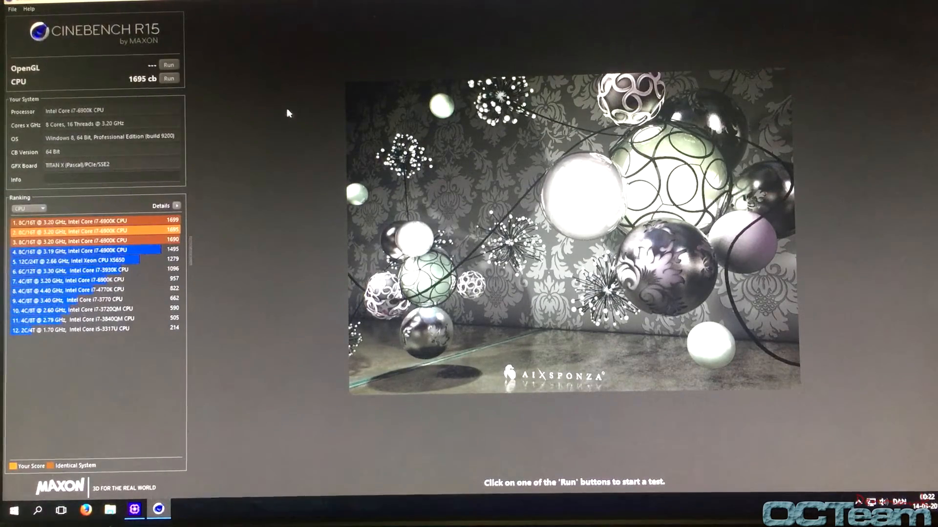
mouse_move(262, 105)
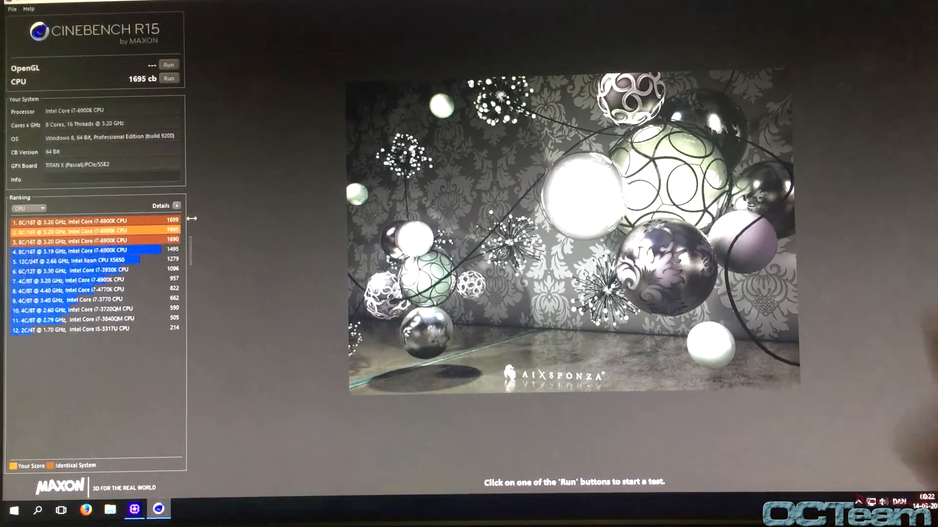
mouse_move(265, 224)
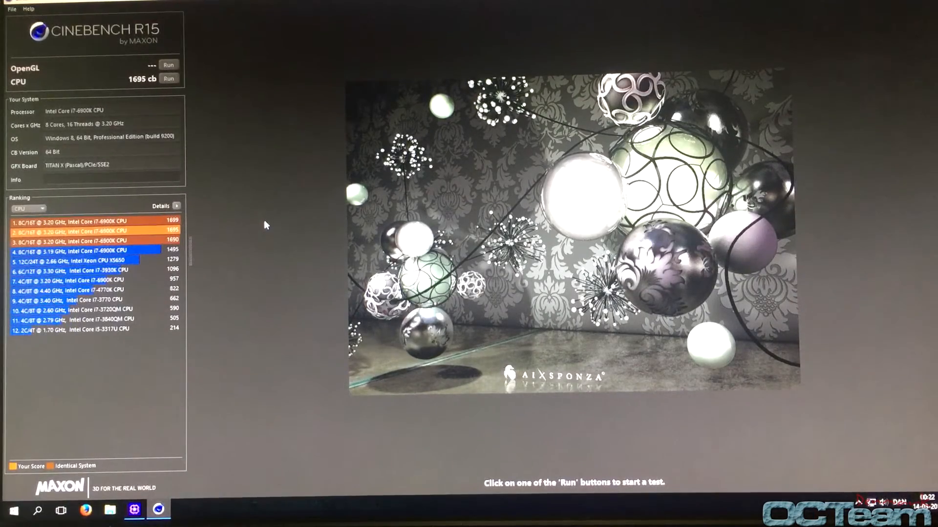